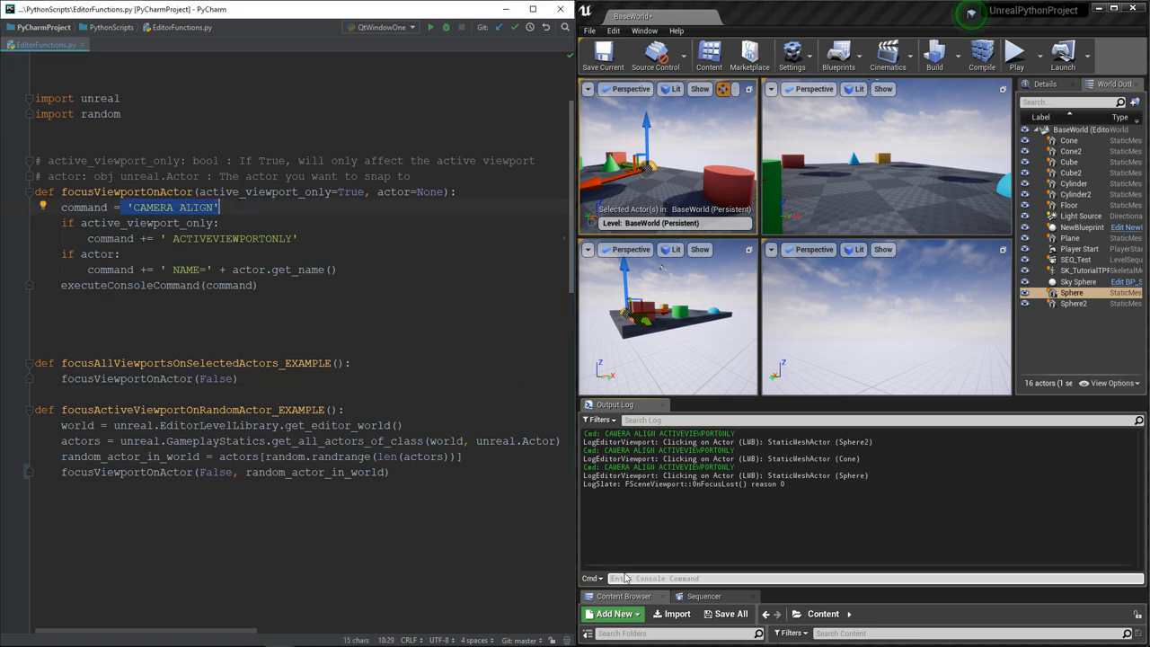
- Run the 'camera align' console command to frame the golden Sphere in all viewports
text(came)
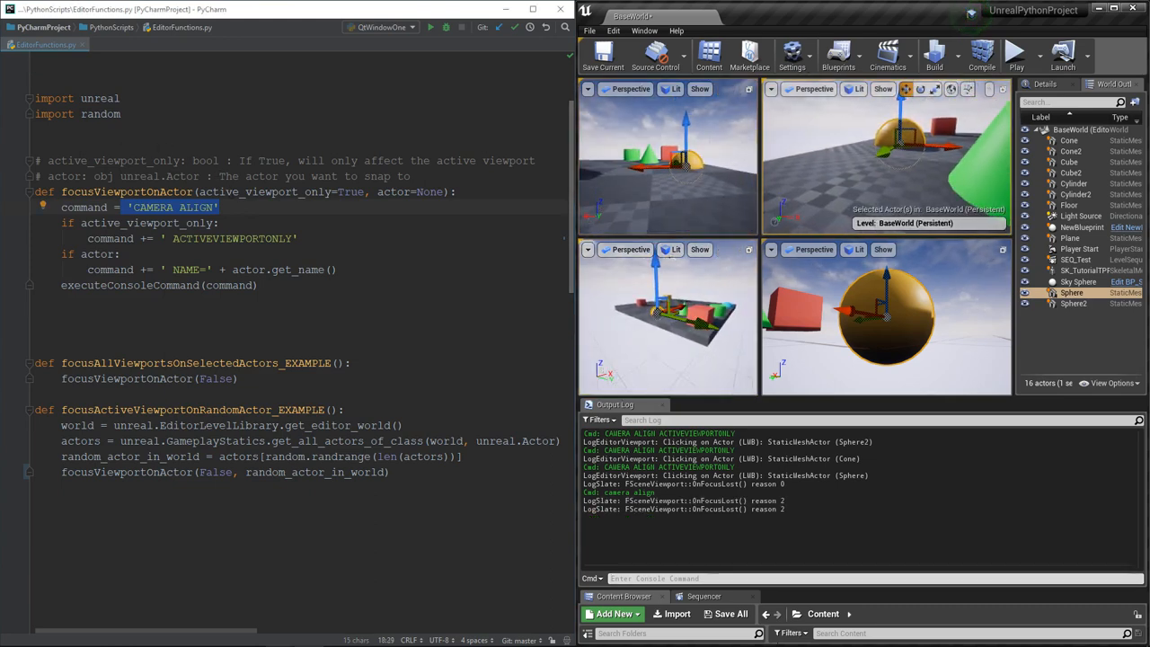
double_click(265, 192)
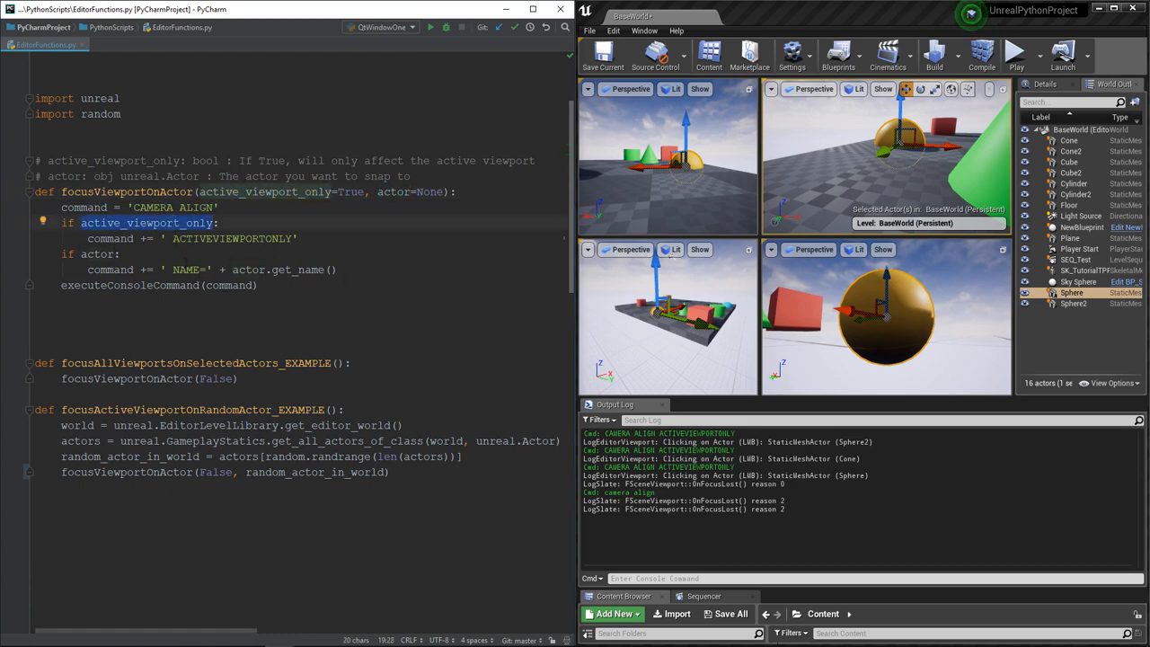
double_click(234, 239)
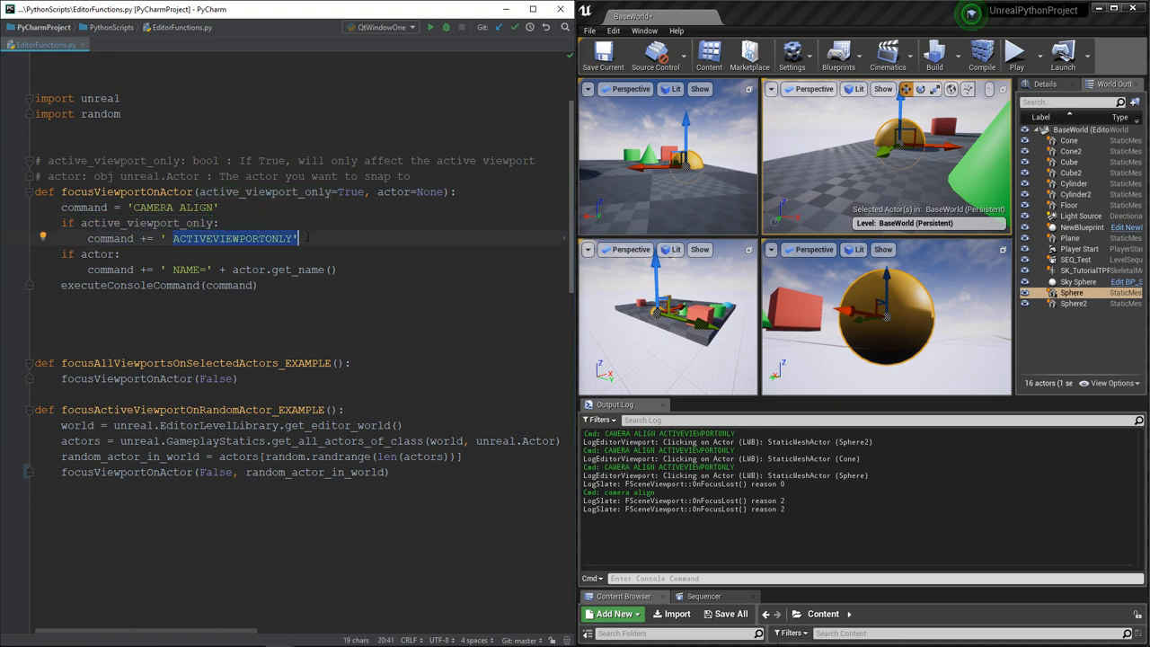